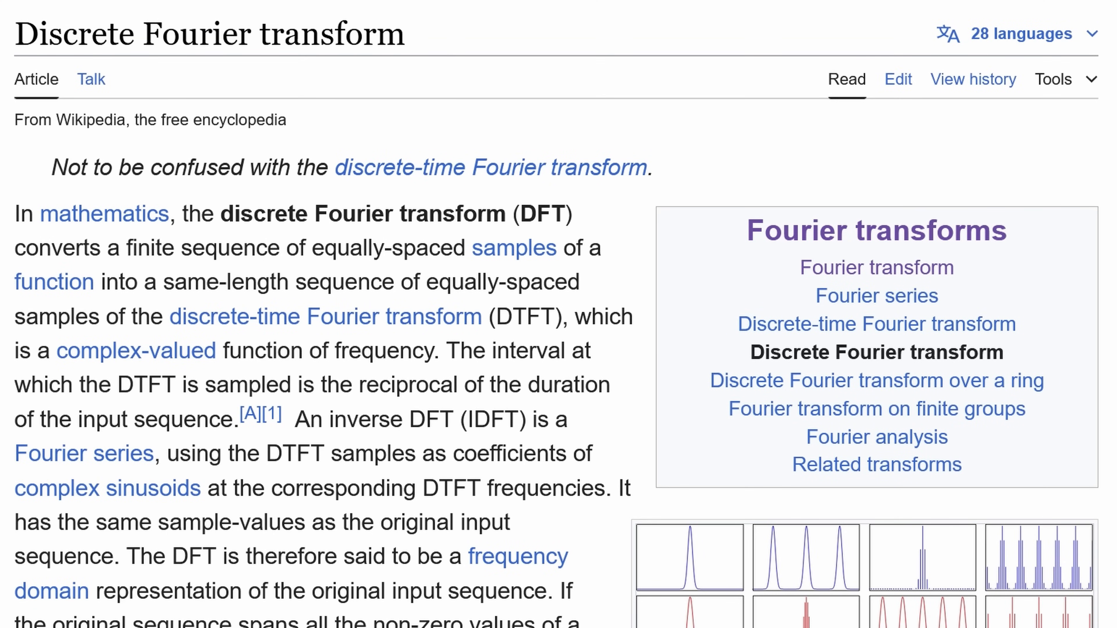
Query e^(-ix) in Wolfram Alpha and scroll to its plots and alternate form cos(x) − i sin(x).
{"action": "scroll", "scroll_direction": "down", "scroll_amount": 3}
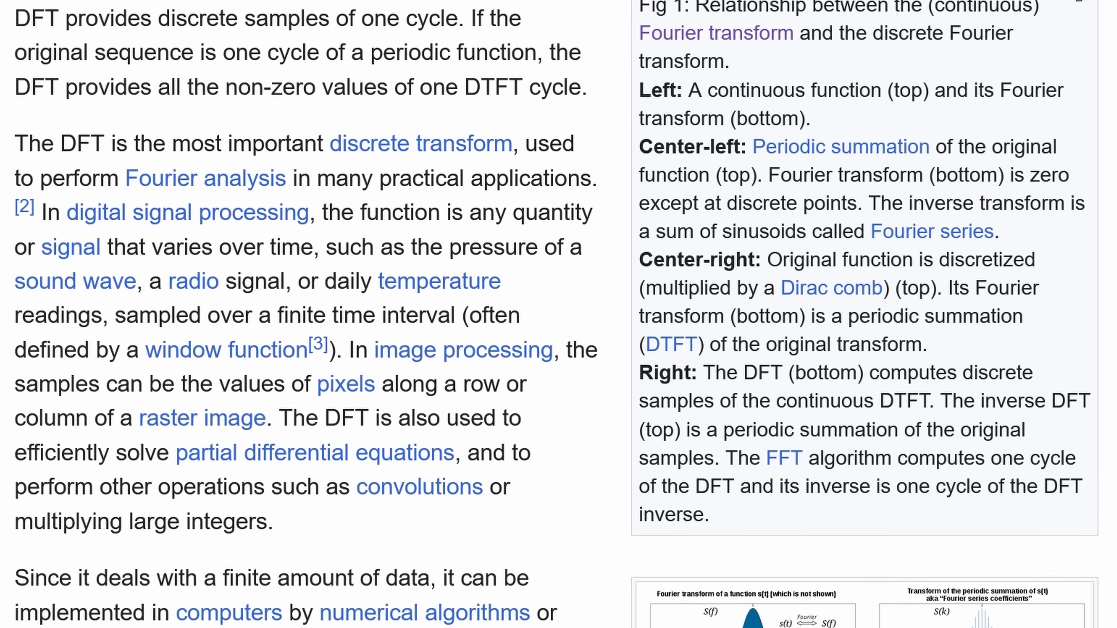
{"action": "scroll", "scroll_direction": "down", "scroll_amount": 3}
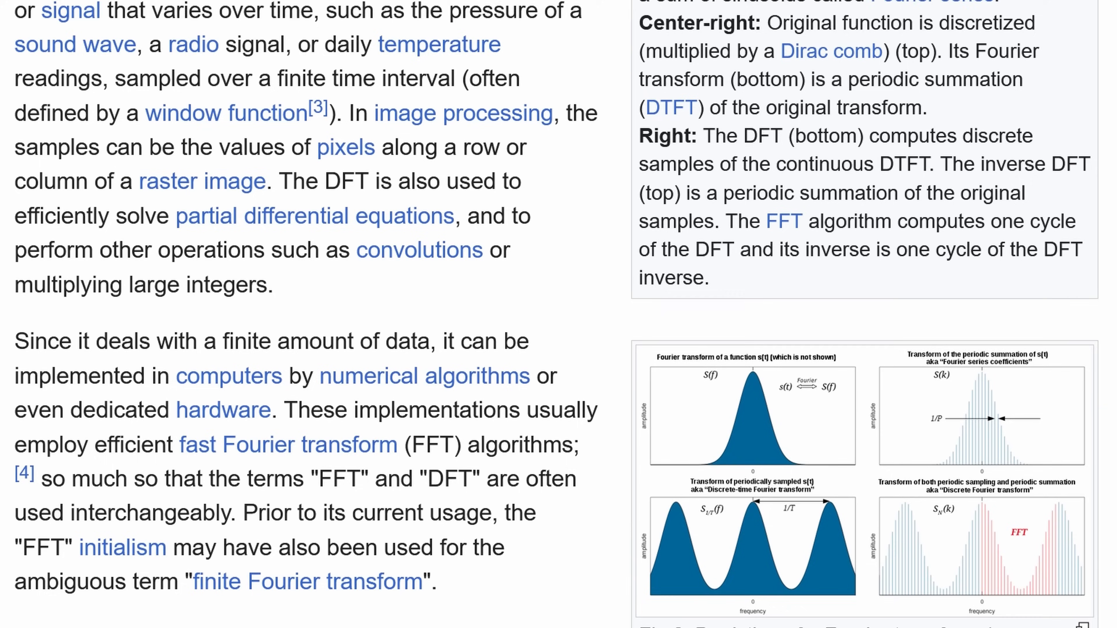
{"action": "scroll", "scroll_direction": "down", "scroll_amount": 3}
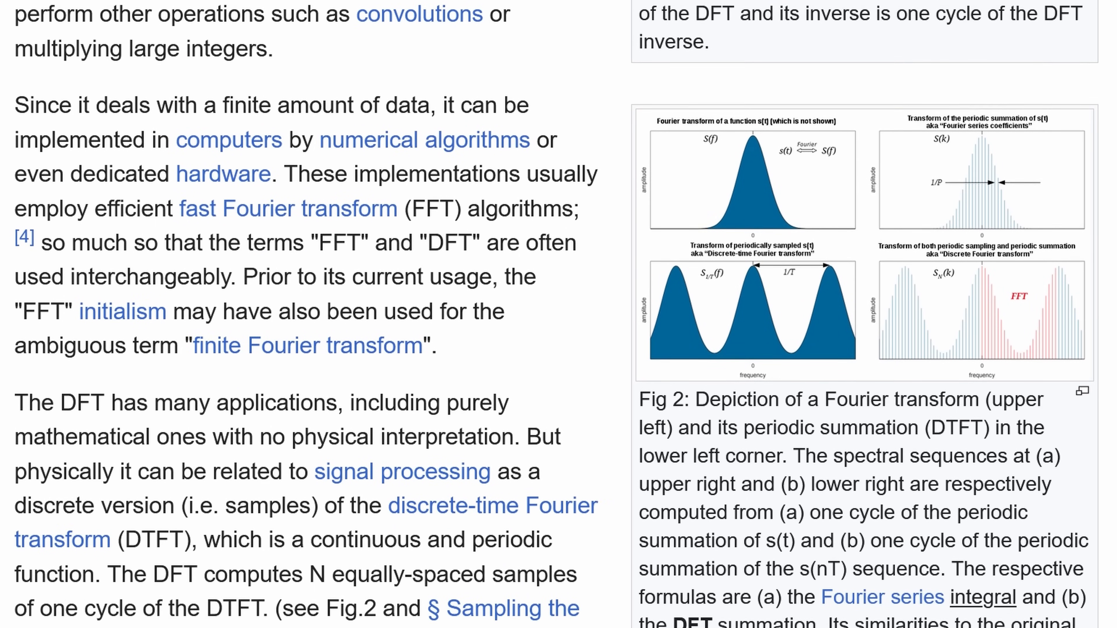
{"action": "scroll", "scroll_direction": "down", "scroll_amount": 3}
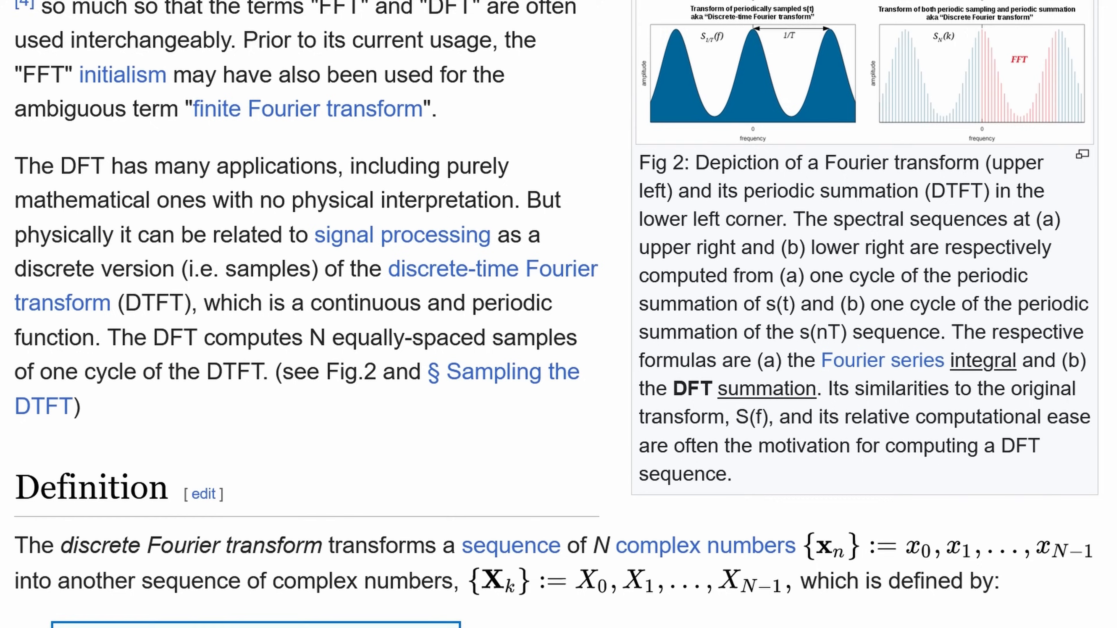
{"action": "scroll", "scroll_direction": "down", "scroll_amount": 3}
{"action": "type", "text": "e"}
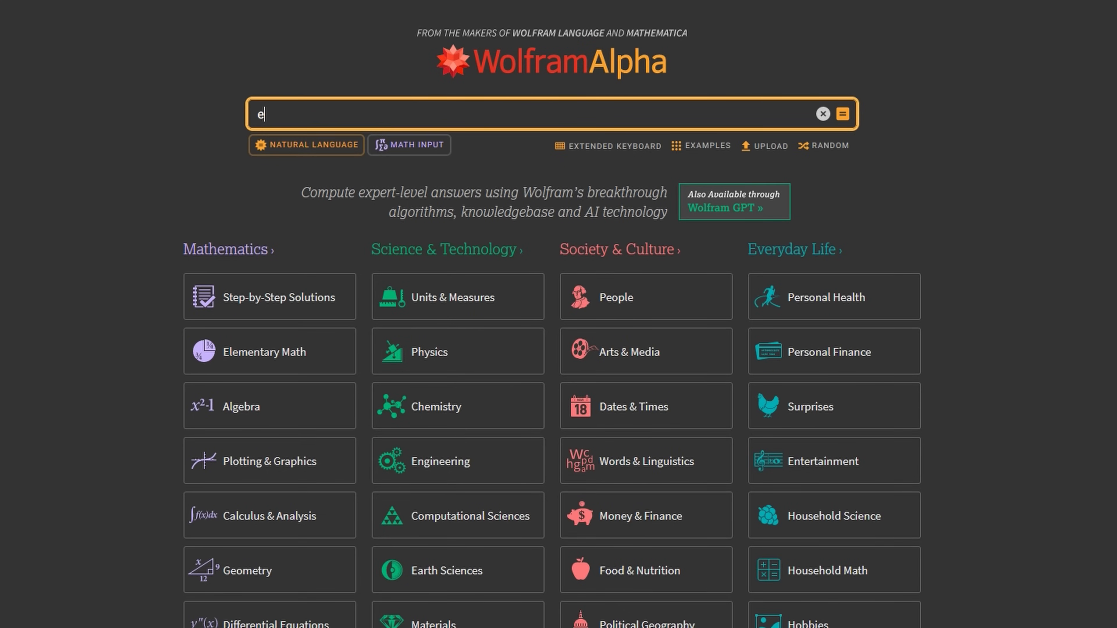
{"action": "type", "text": "^(-ix"}
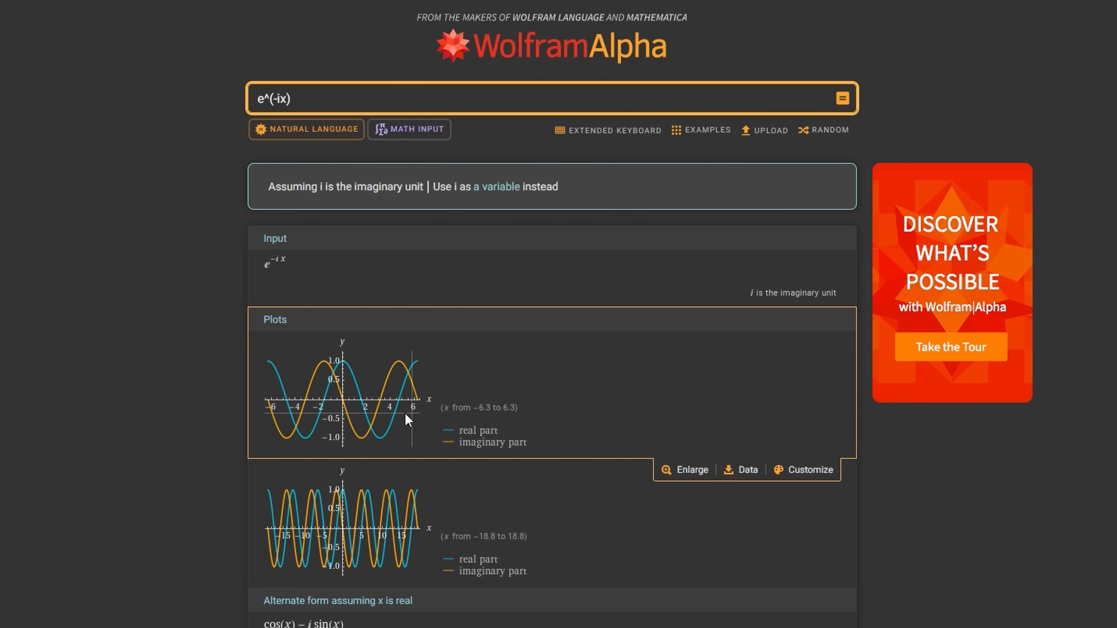
{"action": "scroll", "scroll_direction": "down", "scroll_amount": 3}
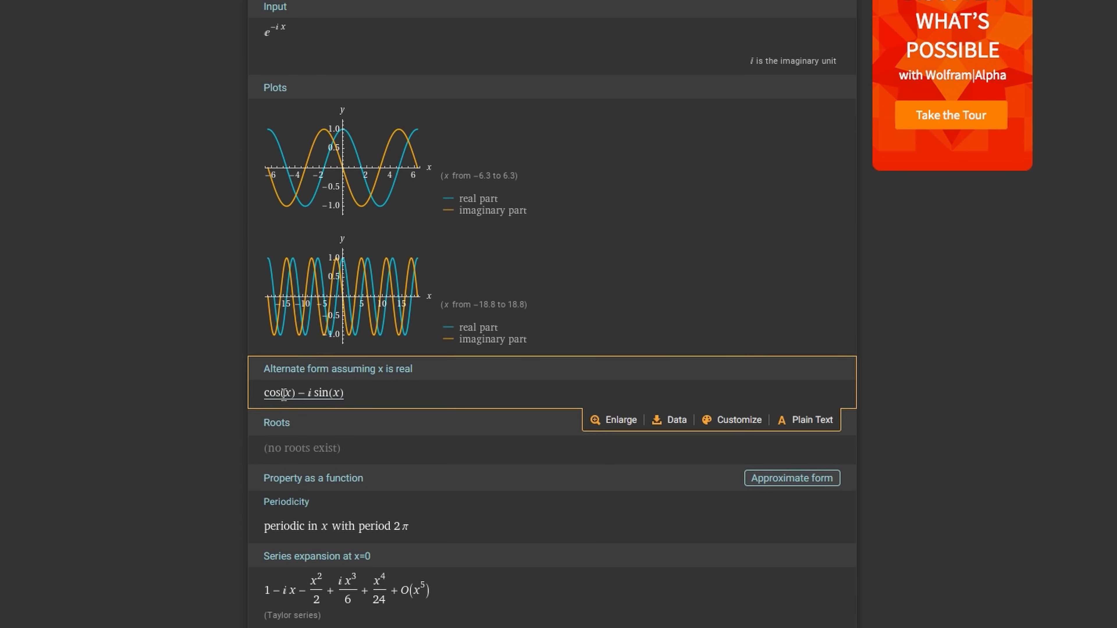
{"action": "double_click", "coordinate": [304, 393]}
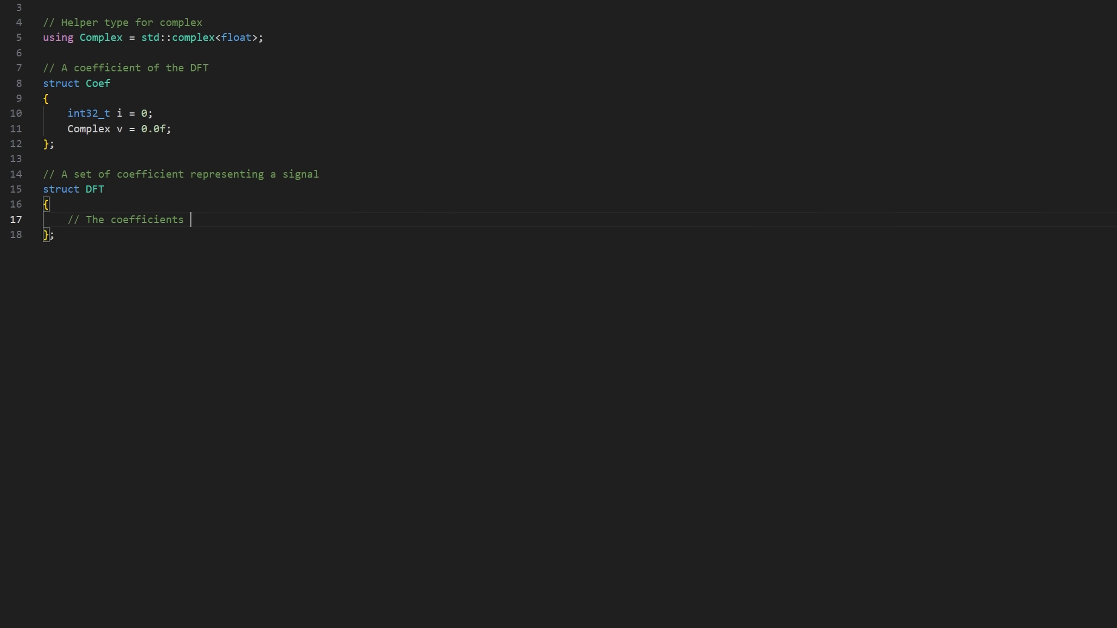
Document the coefficients vector and declare computeCoefficient(int32_t k) with its loop-constant comment.
{"action": "type", "text": "of this DFT"}
{"action": "type", "text": "// Compute"}
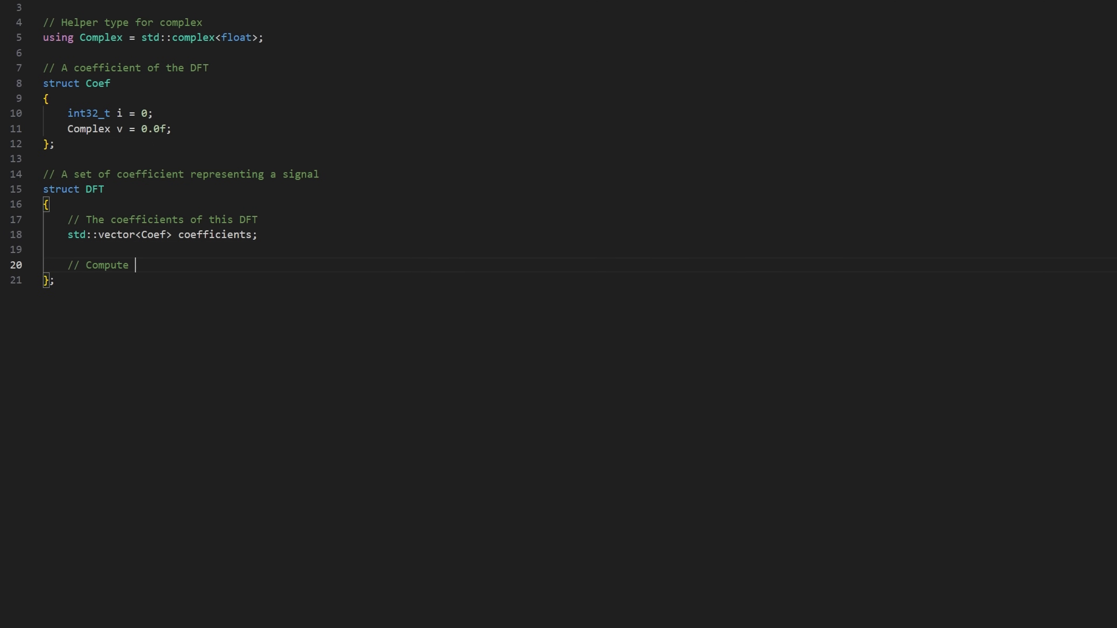
{"action": "type", "text": "the value of the kth coefficient"}
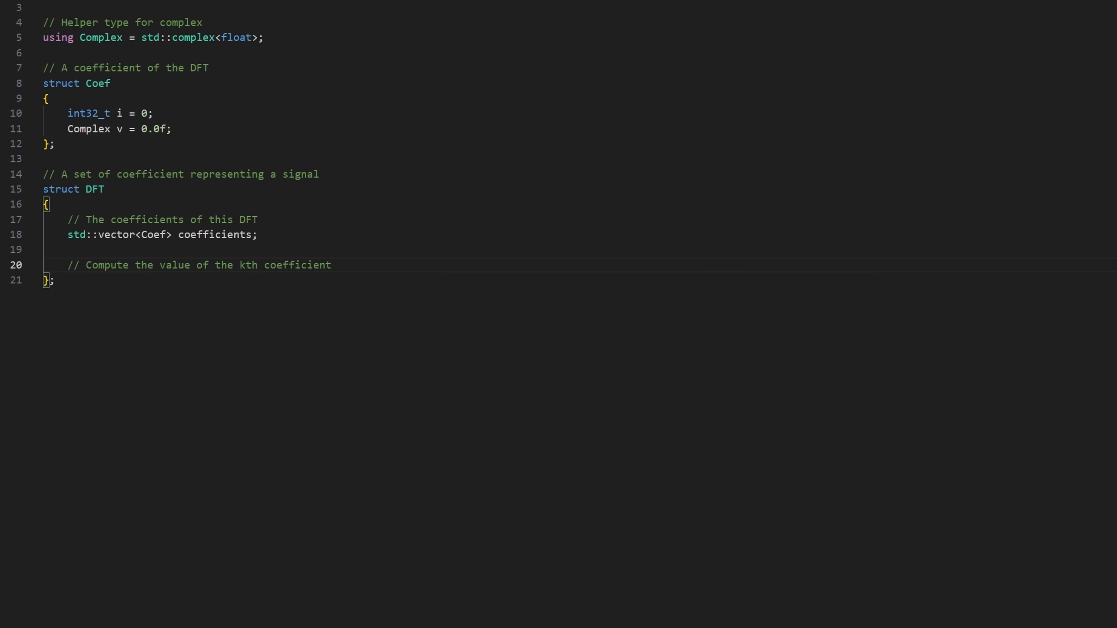
{"action": "type", "text": "void computeCoefficient(int32_t k, std::vector<Complex> const& signal"}
{"action": "type", "text": "// Compute the l"}
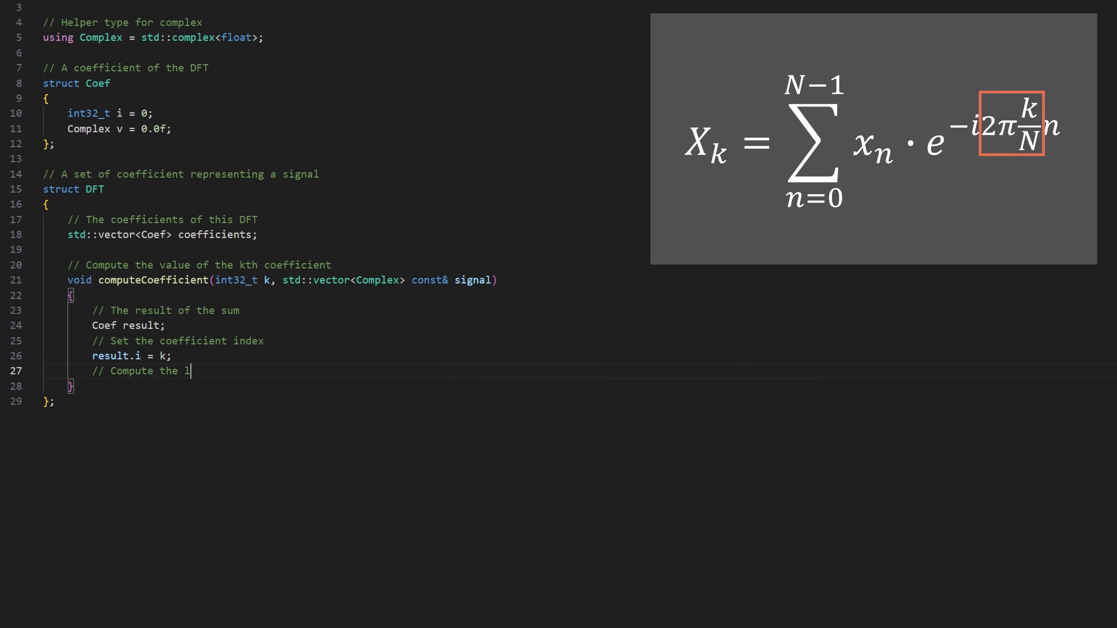
{"action": "type", "text": "oop constant"}
{"action": "type", "text": "float const w = Math::ConstantF32::TwoPi * to<float>("}
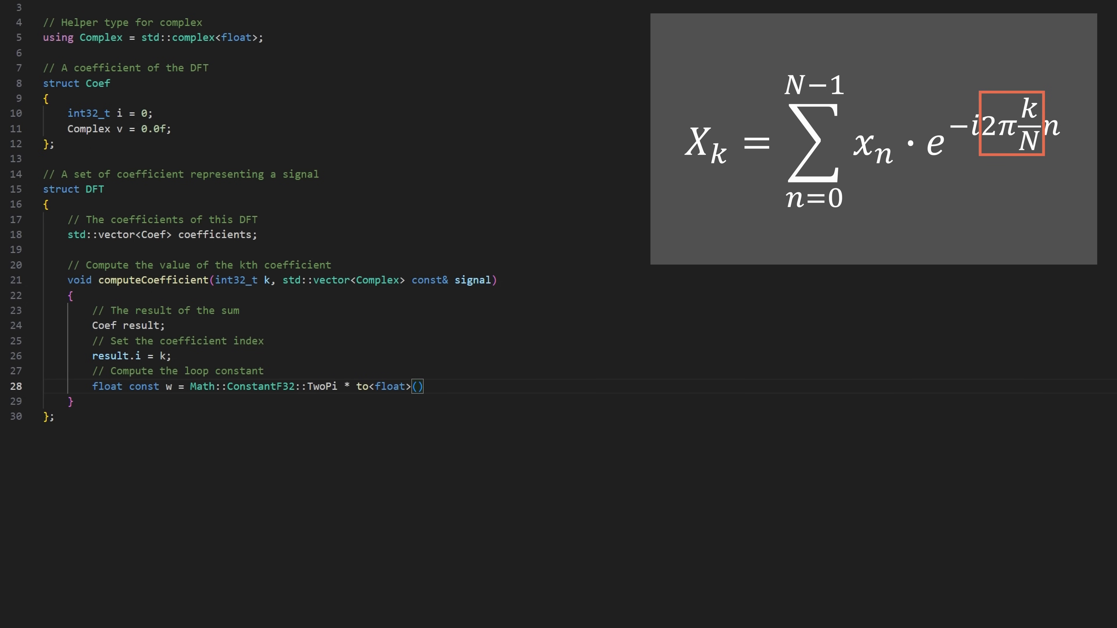
Compute the loop constant from k / signal.size() and sum each point times Complex{cos(x), -sin(x)}.
{"action": "type", "text": "k) / to<float>(signal.size());"}
{"action": "type", "text": "// We iterate"}
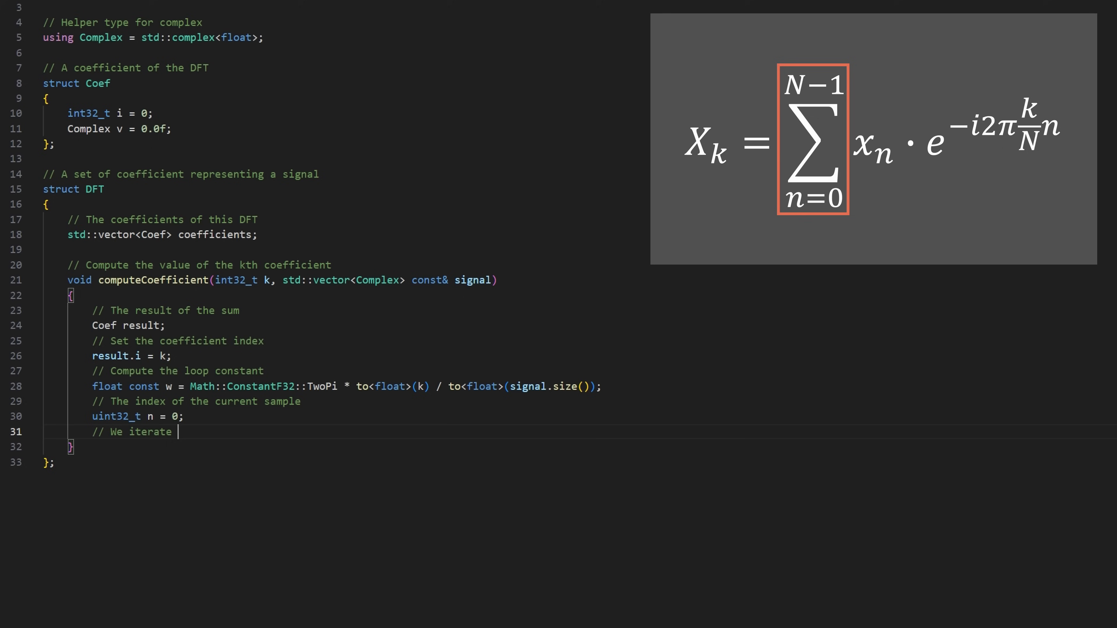
{"action": "type", "text": "over all samples"}
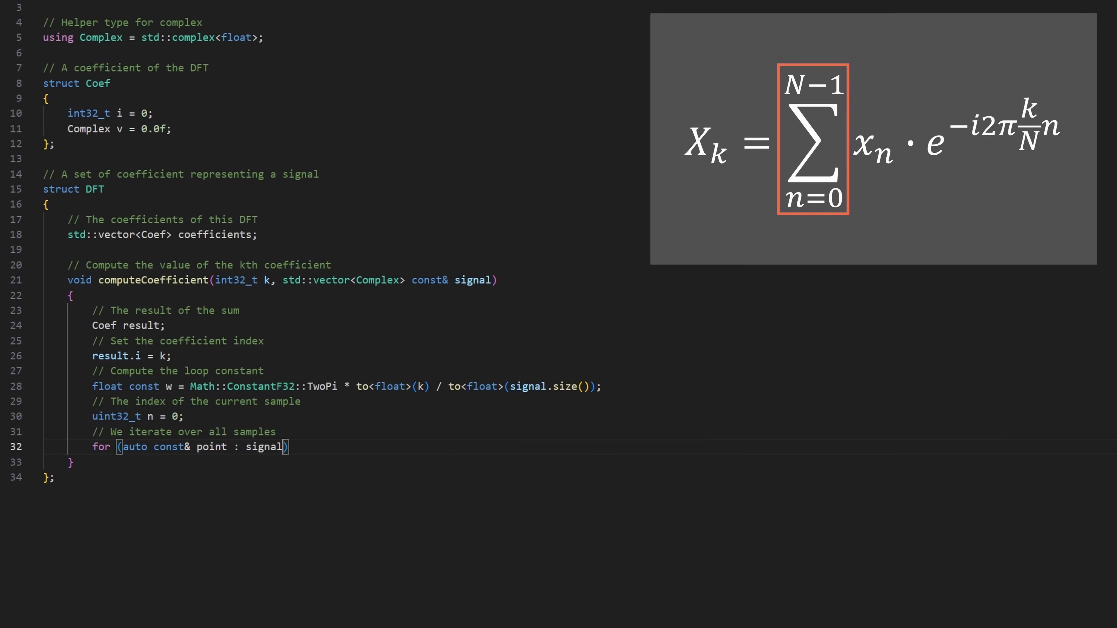
{"action": "type", "text": "{"}
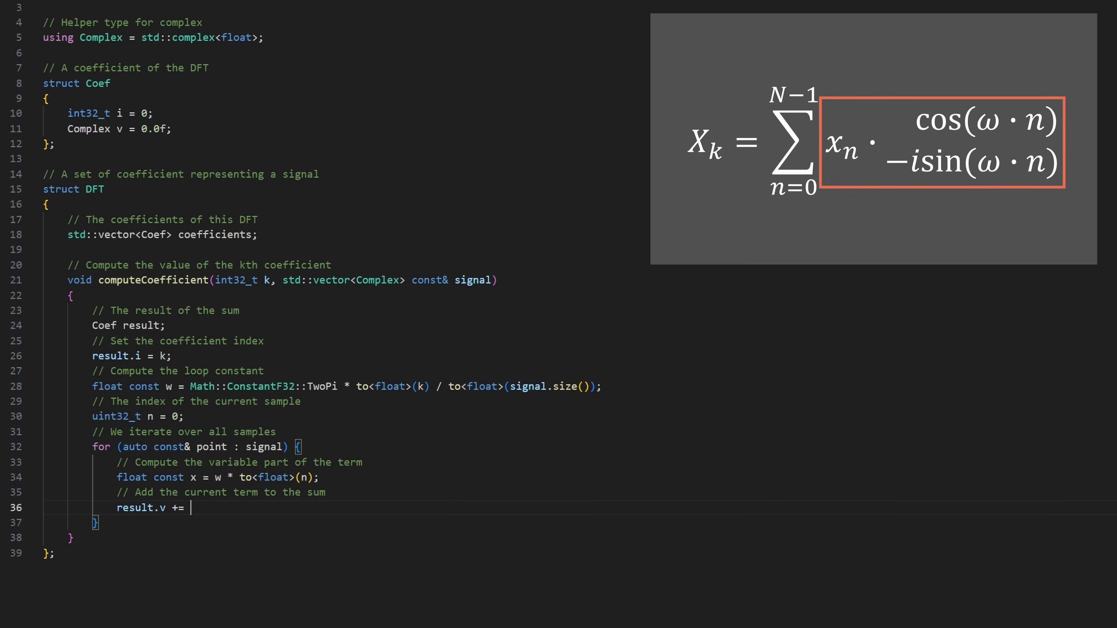
{"action": "type", "text": "point * Complex{cos(x), -sin()};"}
{"action": "type", "text": "current_idx = -current_idx + (current_idx <= "}
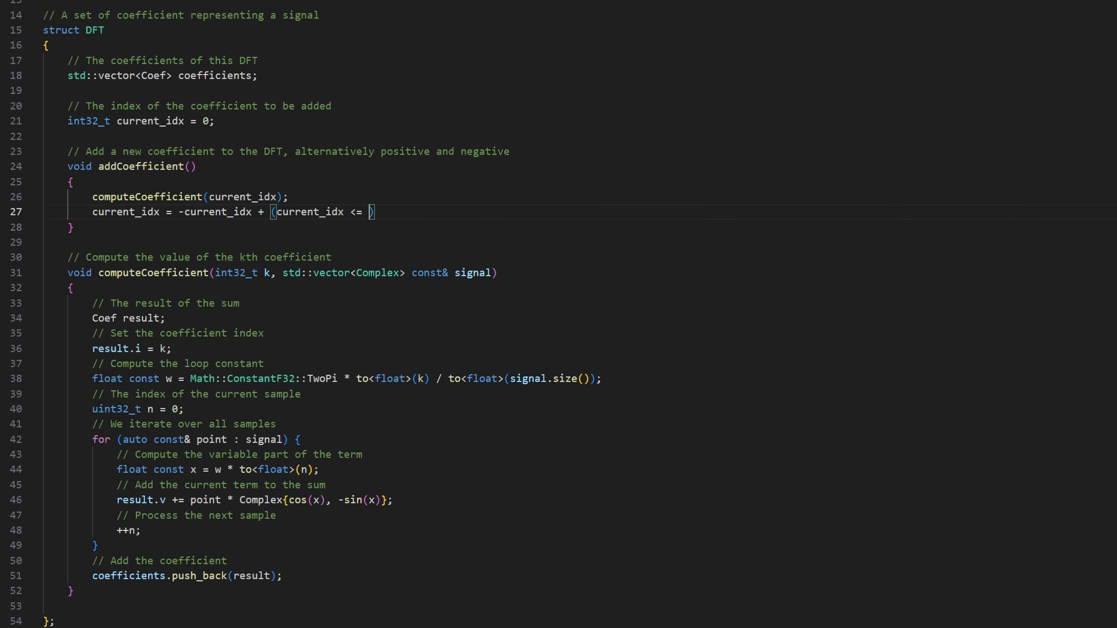
Finish addCoefficient's index update so it alternates positive and negative coefficient indices from 0.
{"action": "type", "text": "0)"}
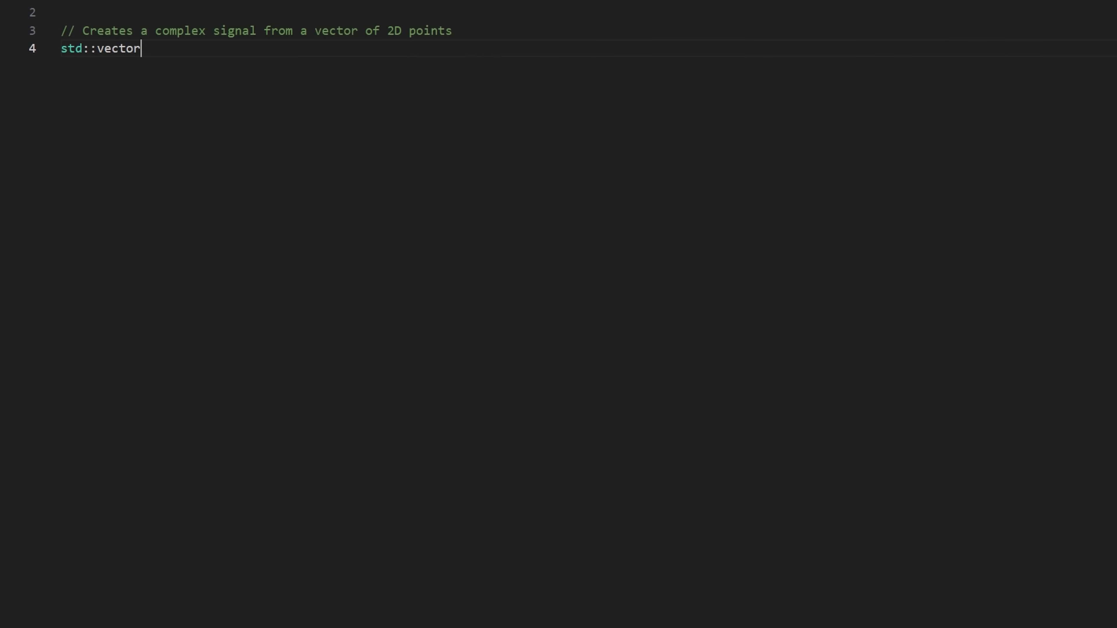
Declare std::vector<Complex> createSignalY taking a std vector of 2D points.
{"action": "type", "text": "<Complex> createSignalY(std"}
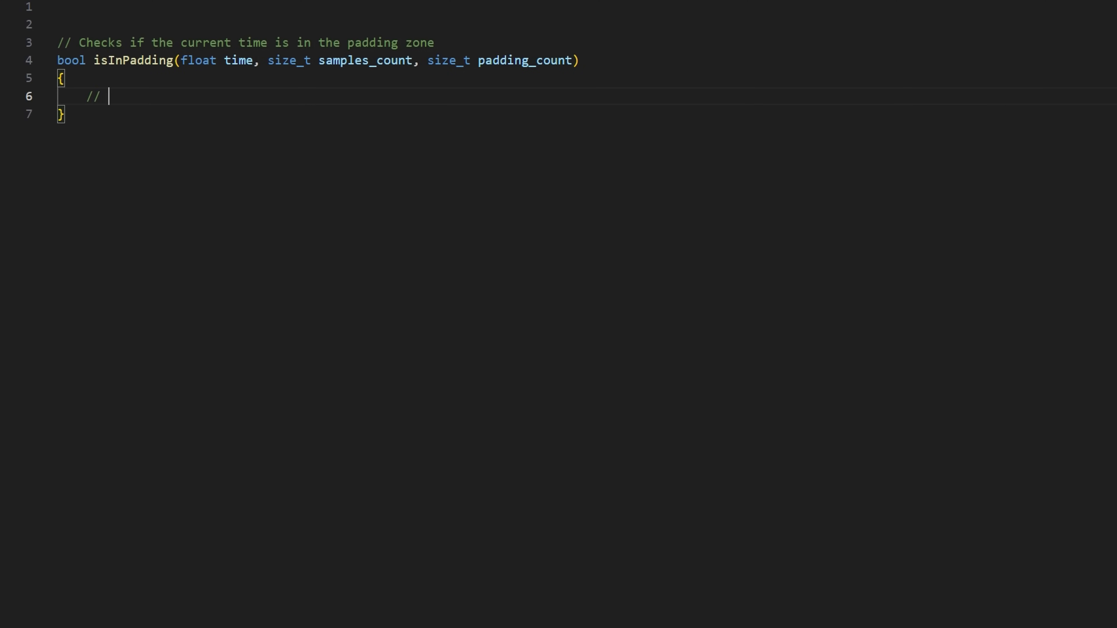
Comment that the signal spans 2 Pi seconds so the padding entry time can be computed.
{"action": "type", "text": "We cover all our signal in 2 Pi seconds"}
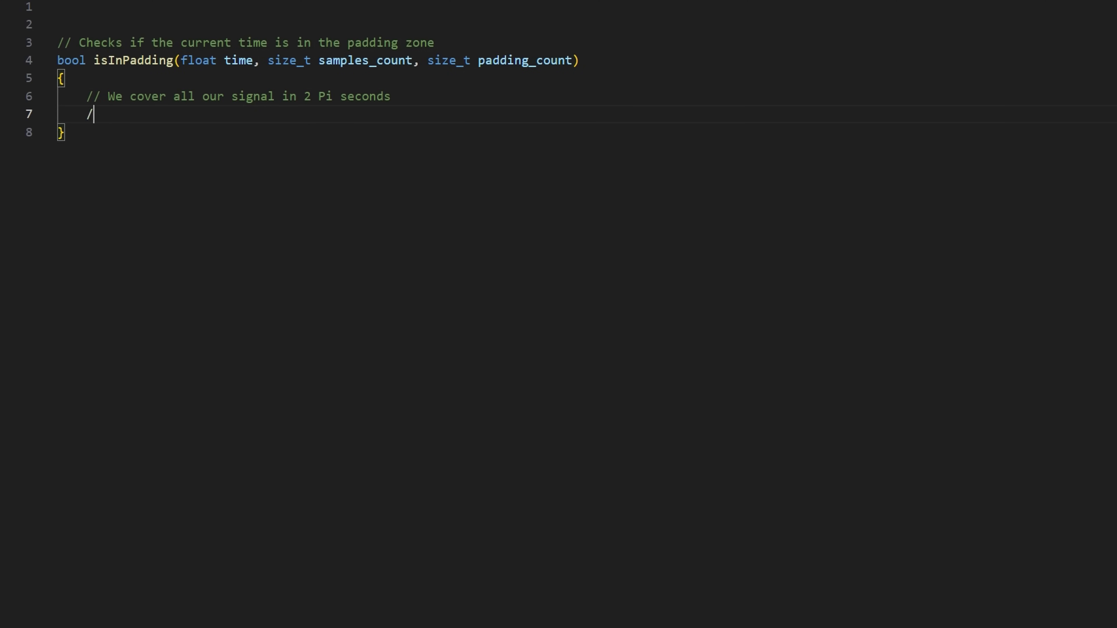
{"action": "type", "text": "/ This means that we can compute the time at which"}
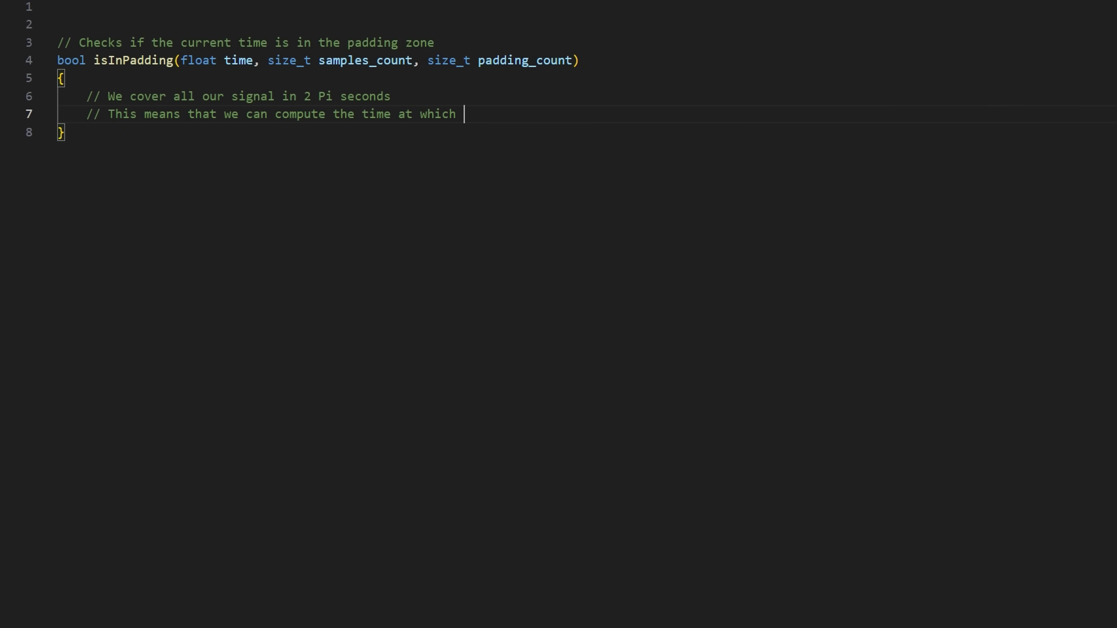
{"action": "type", "text": "we enter the padding zone"}
{"action": "type", "text": "float const"}
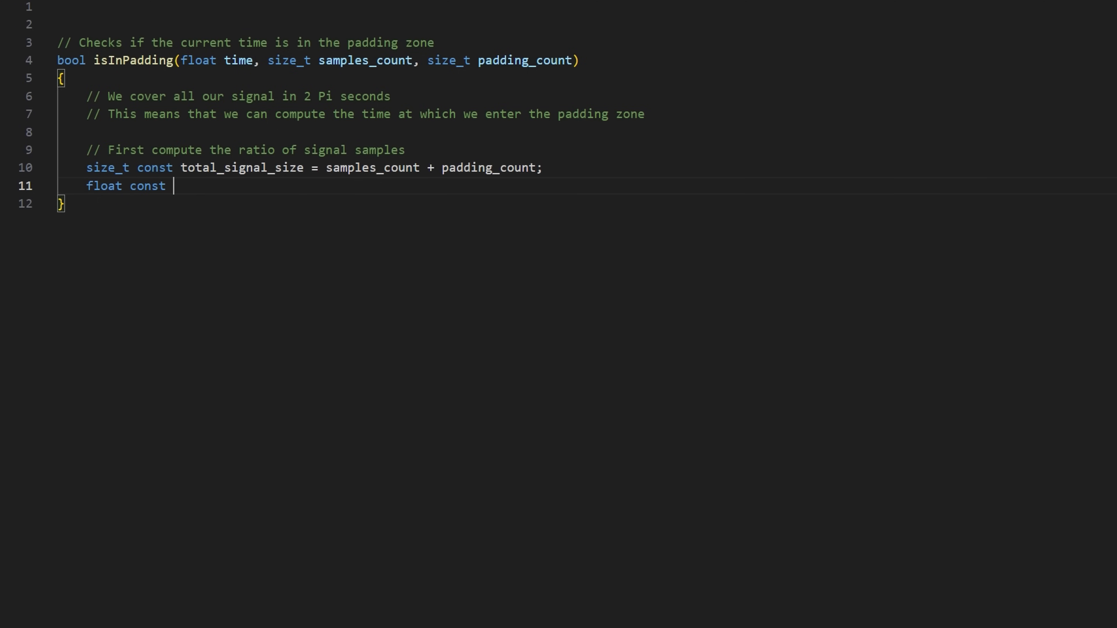
Define signal_ratio as samples_count / total_signal_size and padding_time as Math::ConstantF32::TwoPi times it.
{"action": "type", "text": "signal_ratio = to<float>(samples_count) / to<"}
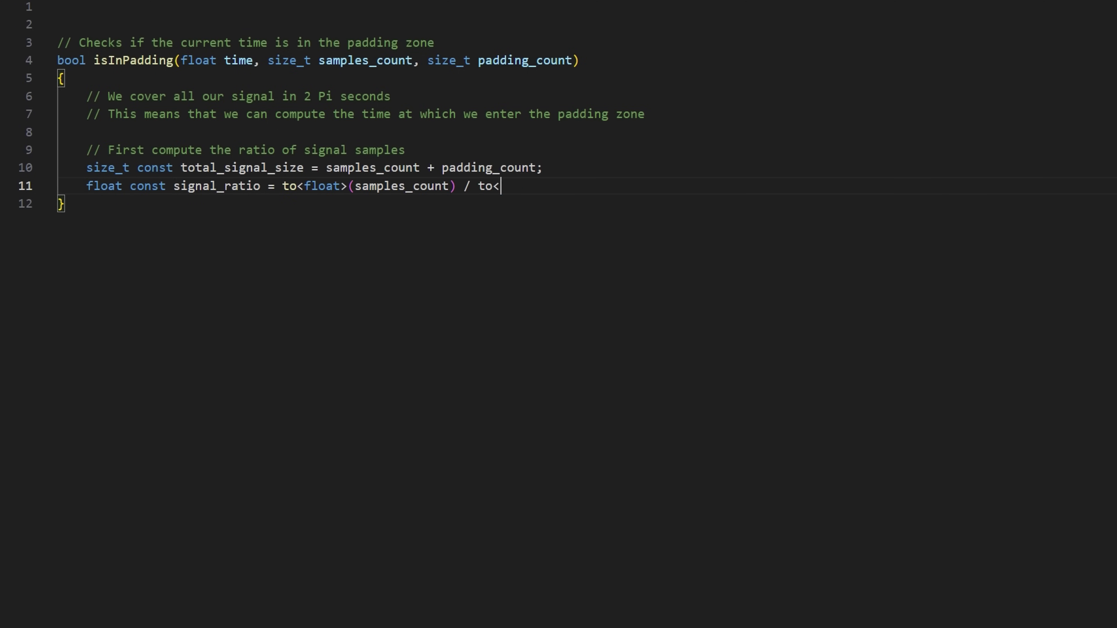
{"action": "type", "text": "float>(total_signal_size);"}
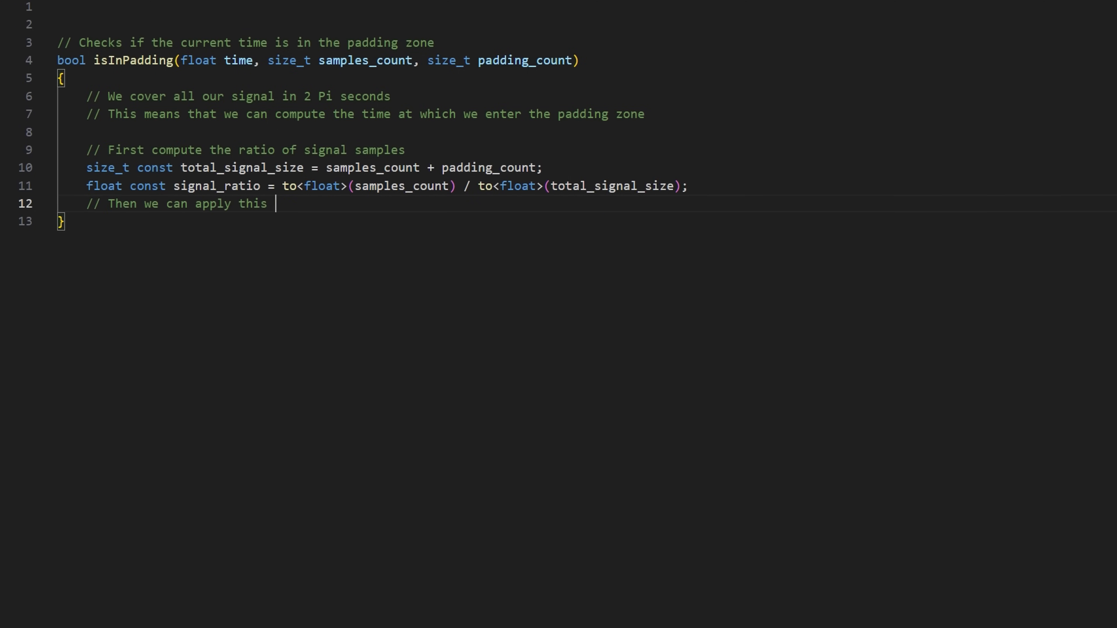
{"action": "type", "text": "ratio to 2 Pi to know the padding time"}
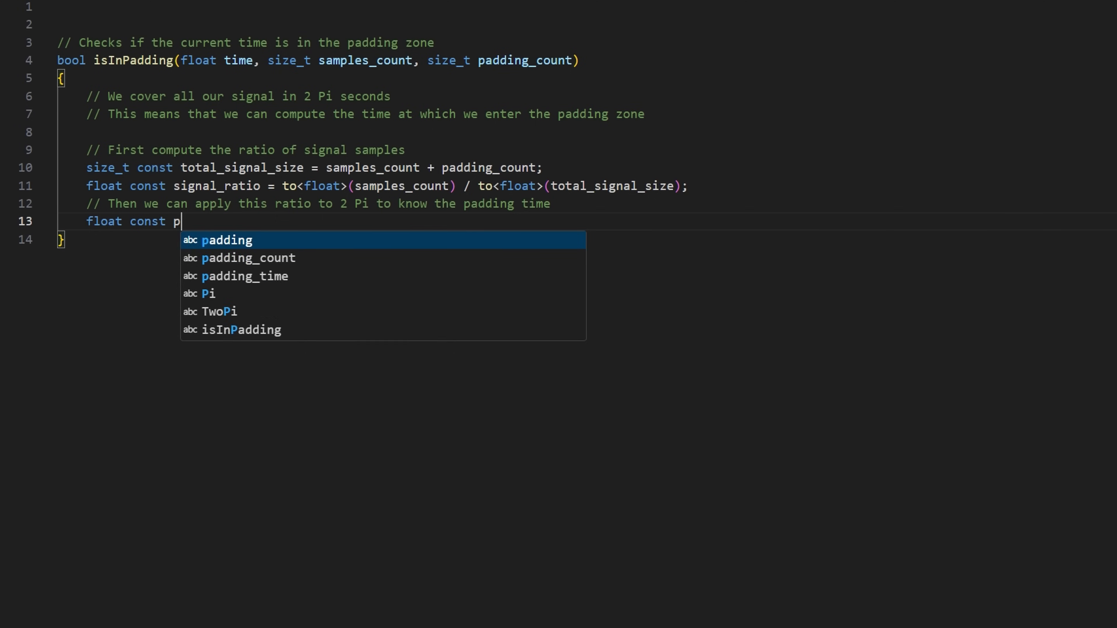
{"action": "type", "text": "adding_time = Math::ConstantF32::TwoPi * sig"}
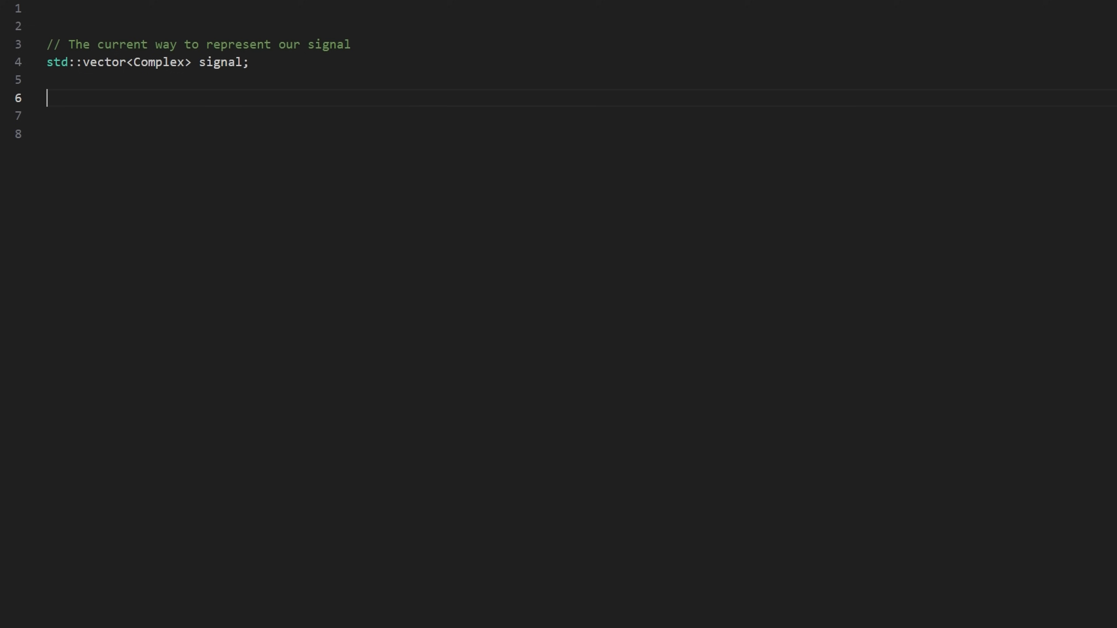
Add the multiple-strokes comments and a Sample struct with a Complex value and a draw flag.
{"action": "type", "text": "// The new way, to handle multiple stro"}
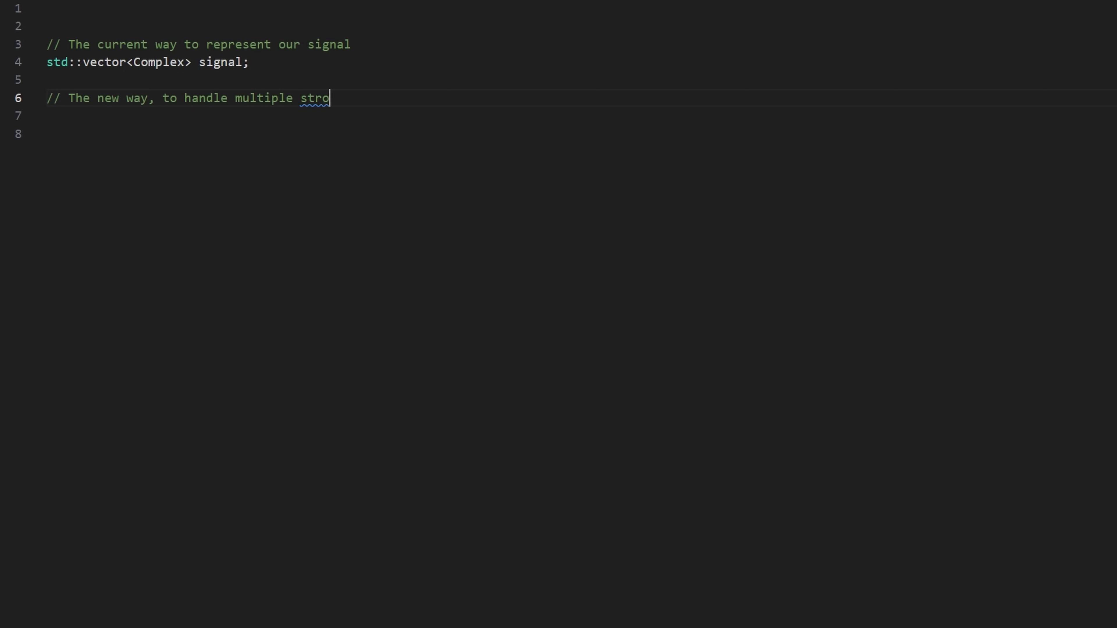
{"action": "type", "text": "kes"}
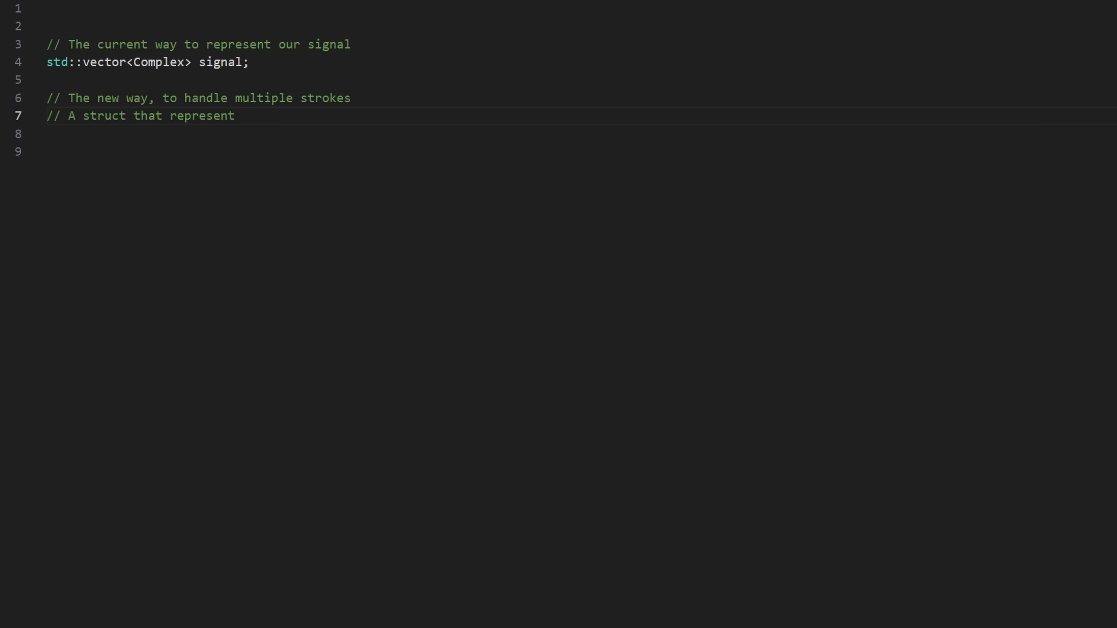
{"action": "type", "text": "s a sample of our signal"}
{"action": "type", "text": "// A flag"}
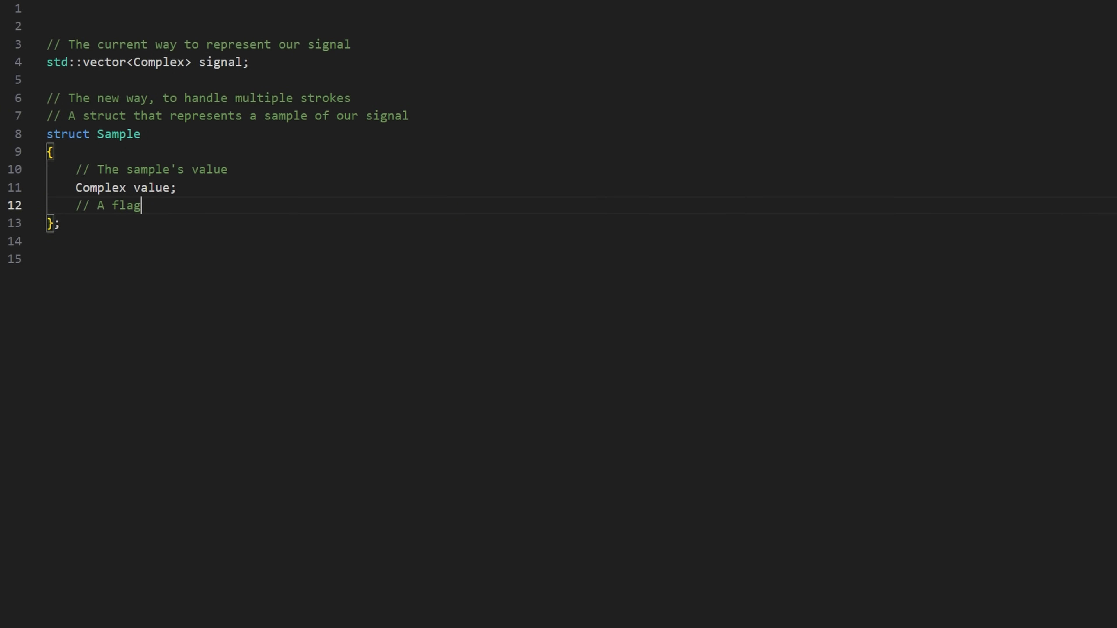
{"action": "type", "text": "to tell if the sample has to be drawn"}
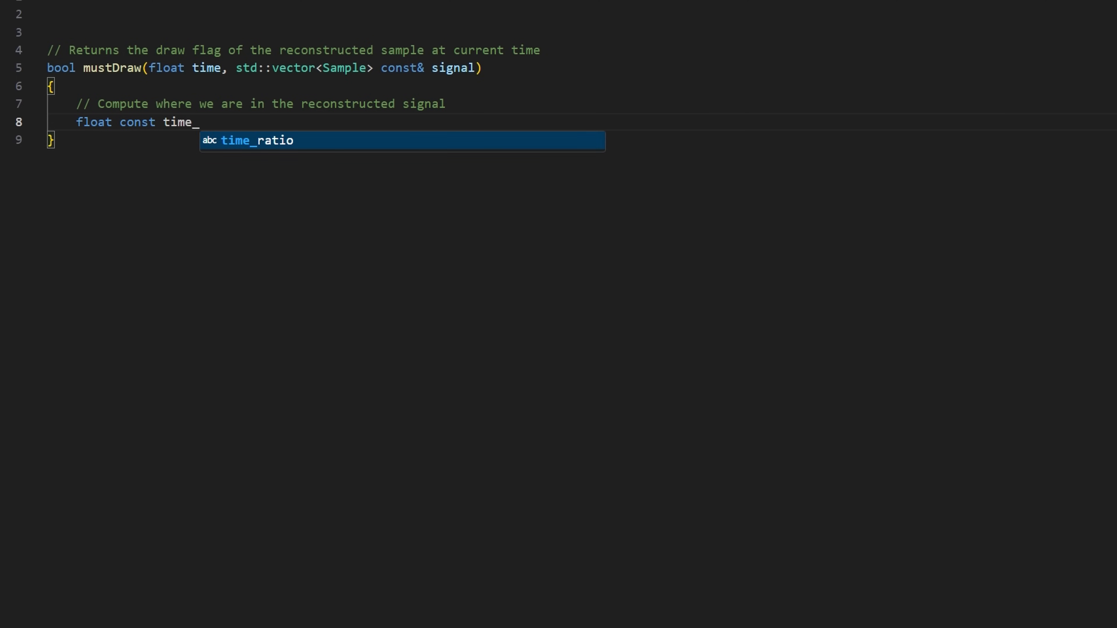
Compute time_ratio as time / TwoPi and return signal[current_idx].draw from mustDraw.
{"action": "type", "text": "ratio = time / Math::ConstantF32::TwoPi;"}
{"action": "type", "text": "return signal"}
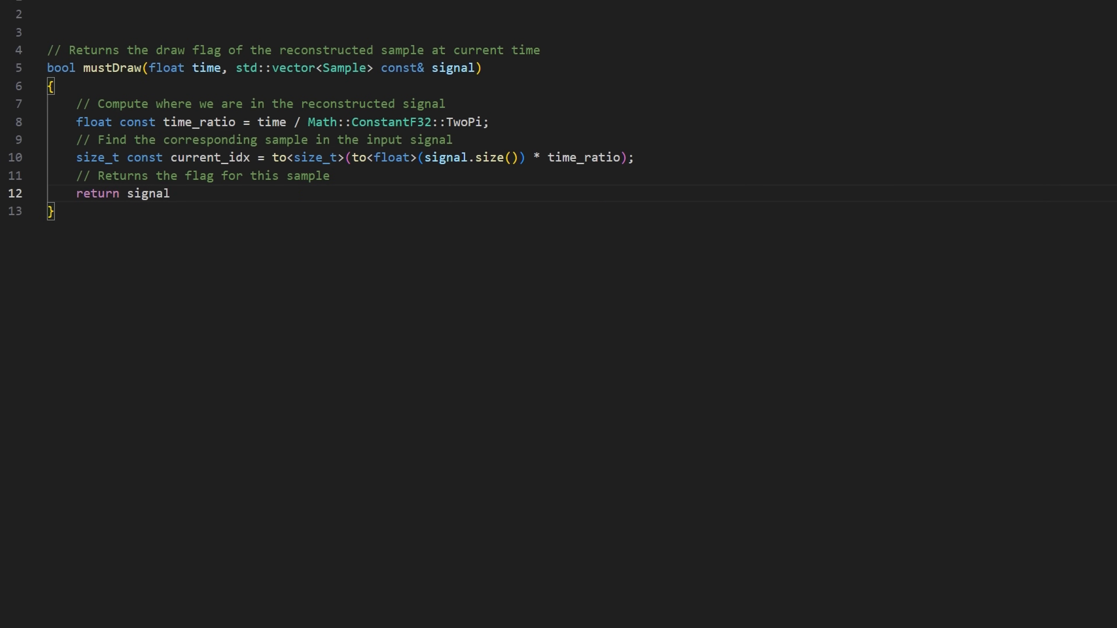
{"action": "type", "text": "[current_idx].draw;"}
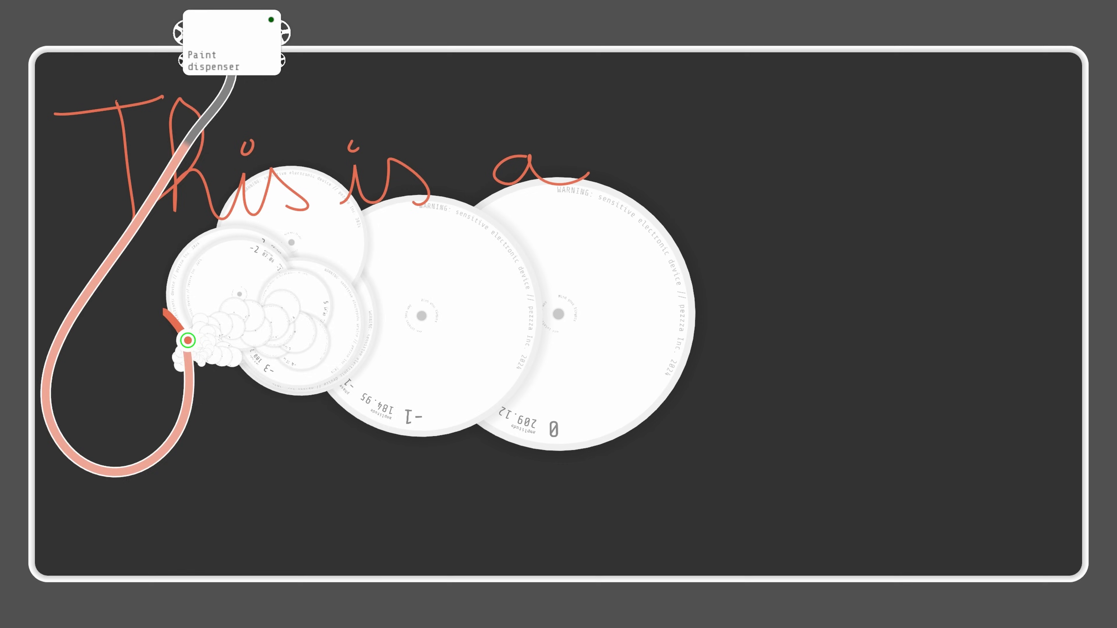
Drag the paint dispenser rightward along the top twice while the epicycles trace the sentence.
{"action": "left_click_drag", "start_coordinate": [229, 32], "coordinate": [175, 39]}
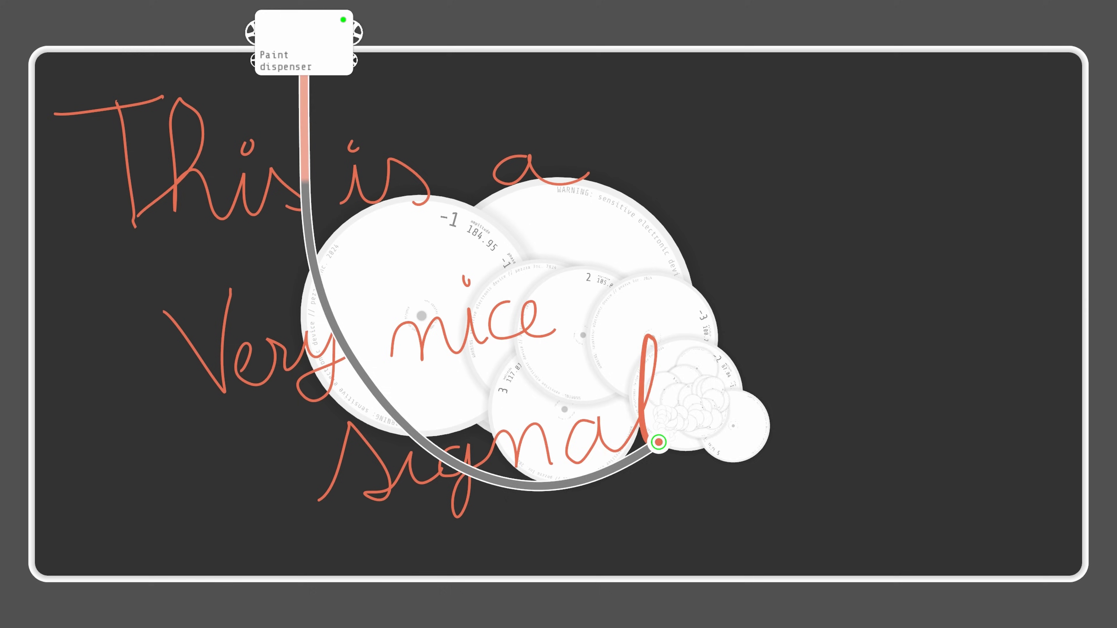
{"action": "left_click_drag", "start_coordinate": [302, 43], "coordinate": [384, 50]}
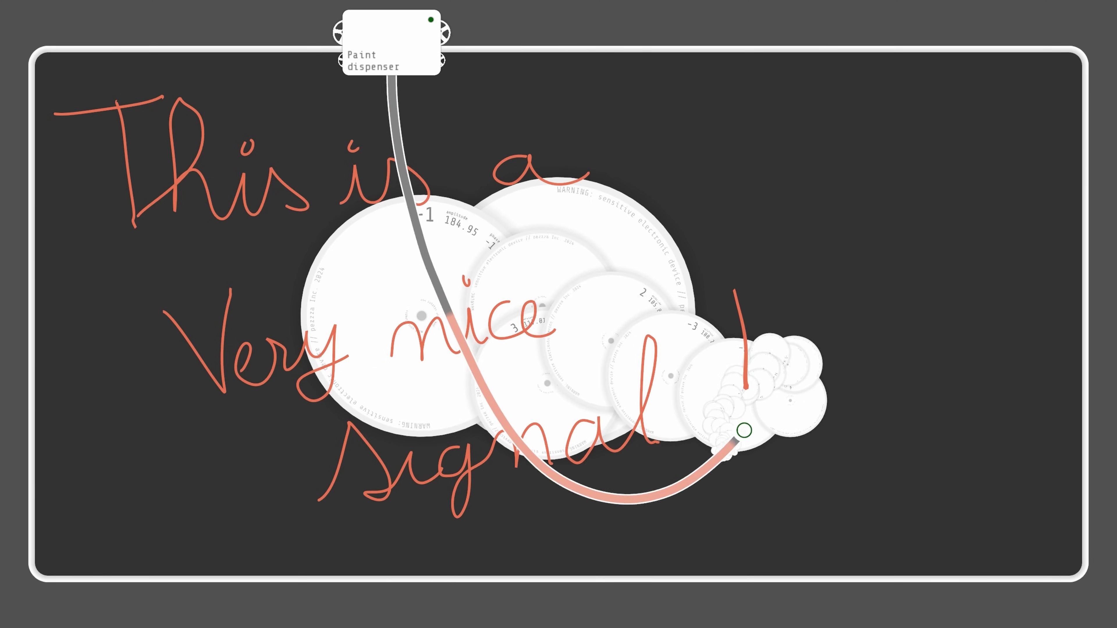